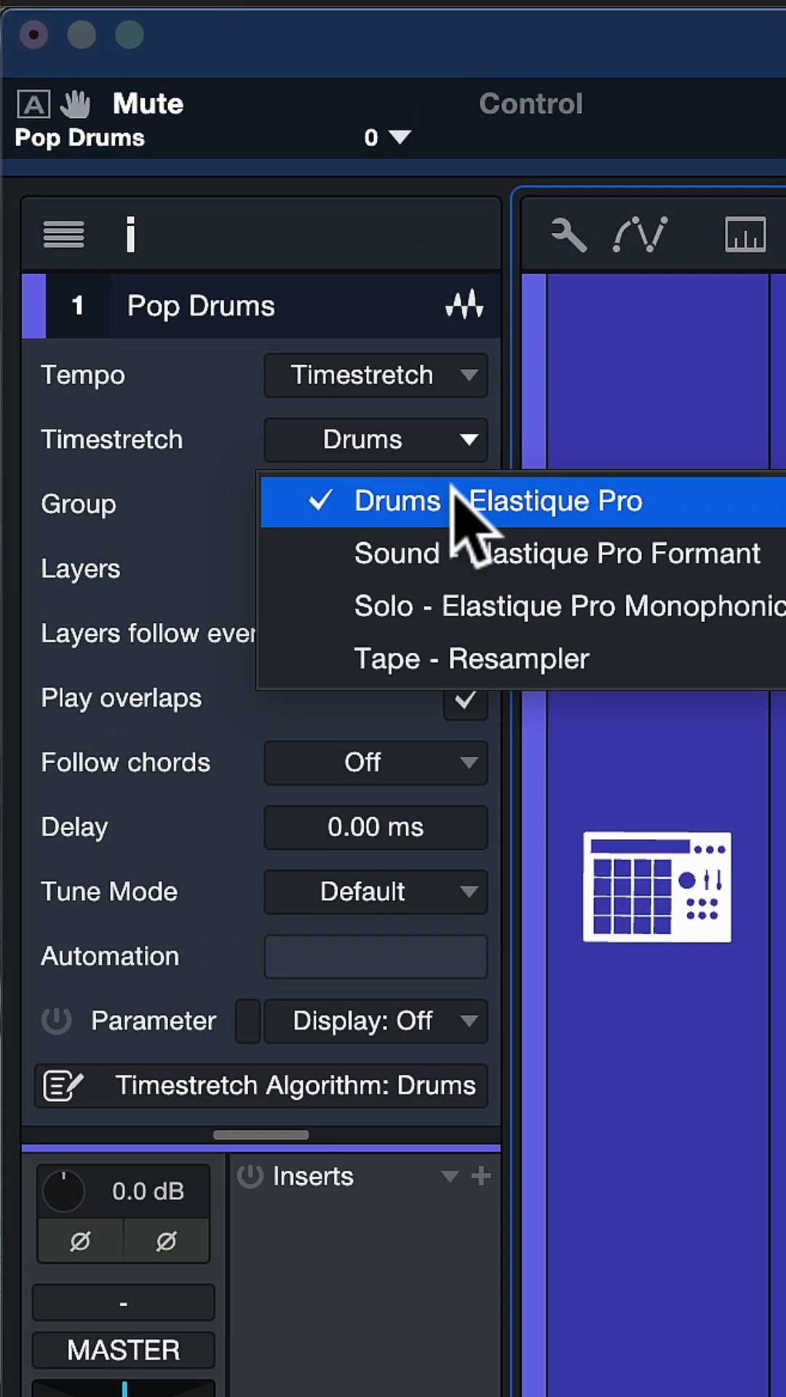
Step: Set the Pop Drums track's timestretch algorithm to Drums (Elastique Pro)
click(499, 499)
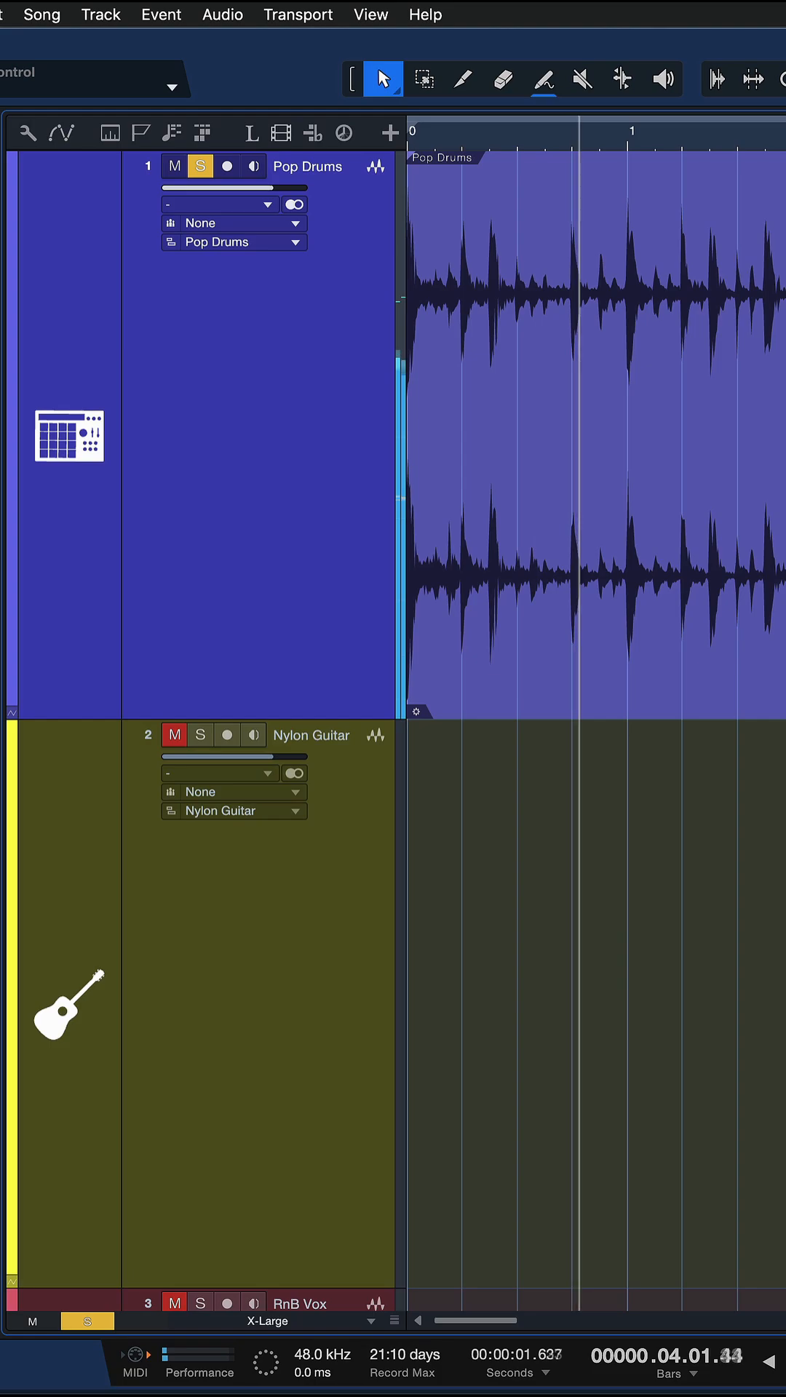
Step: Select the Nylon Guitar track to show its Timestretch setting in the Inspector
click(374, 437)
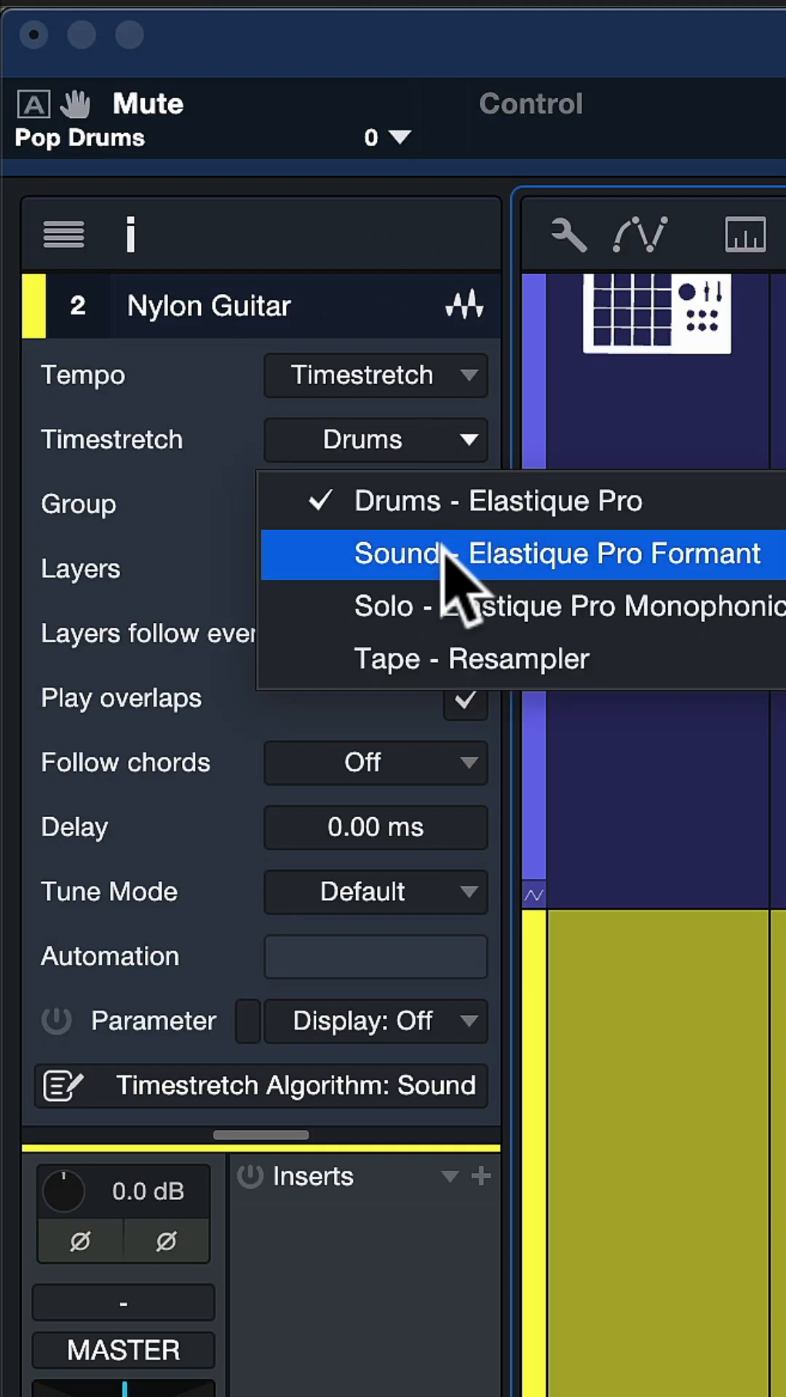